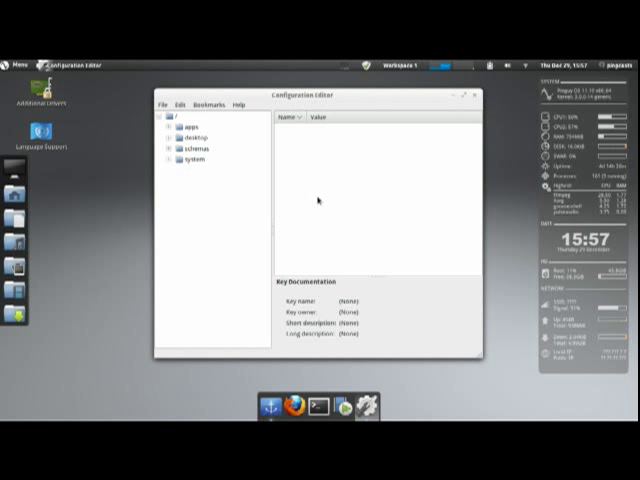
# Expand desktop > gnome > shell and select the windows folder to show button_layout
pyautogui.click(176, 136)
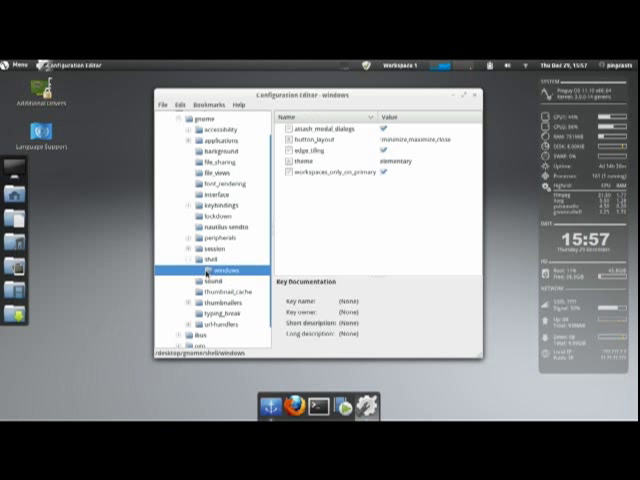
pyautogui.click(384, 140)
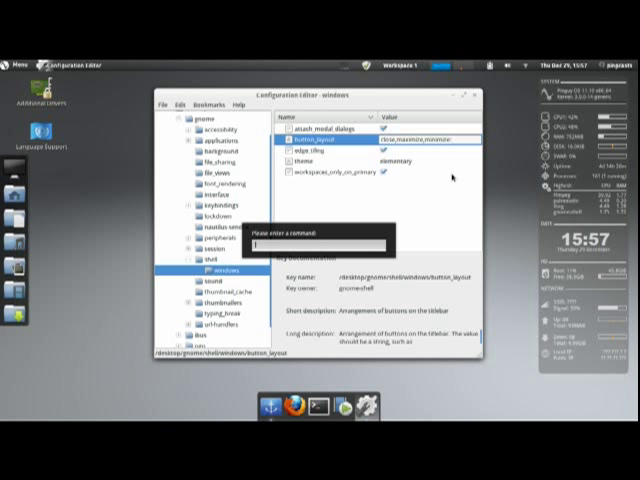
# Bring up the Run a Command prompt over the button_layout key details
pyautogui.write('4')
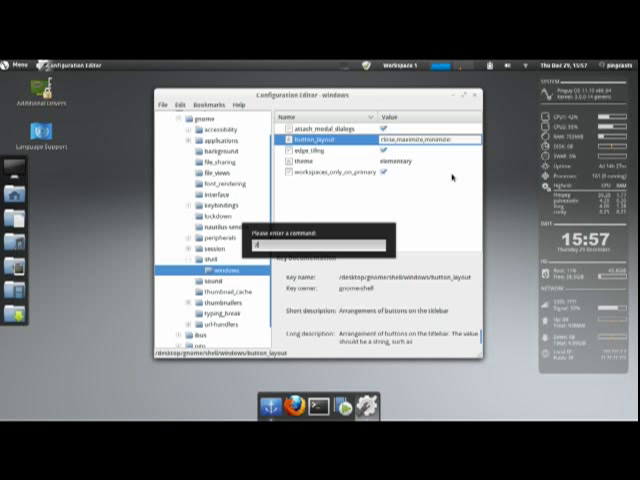